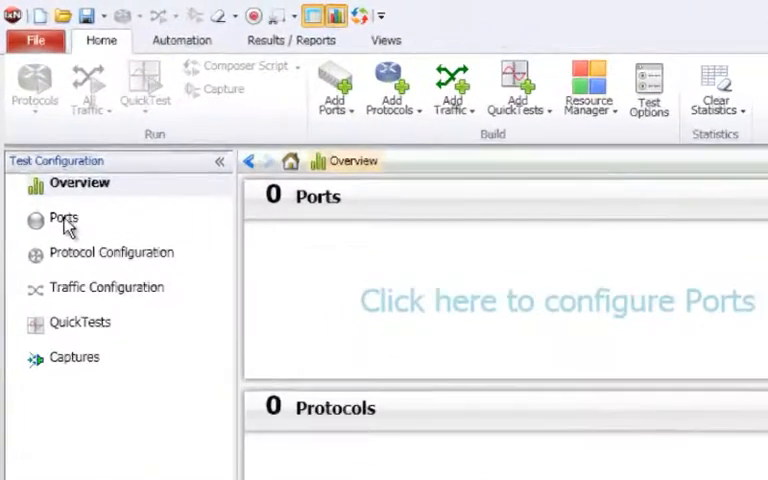
- Show the Ports page, then launch TestComposer from the Automation ribbon with an empty Main_Procedure
{"action": "left_click", "coordinate": [62, 220]}
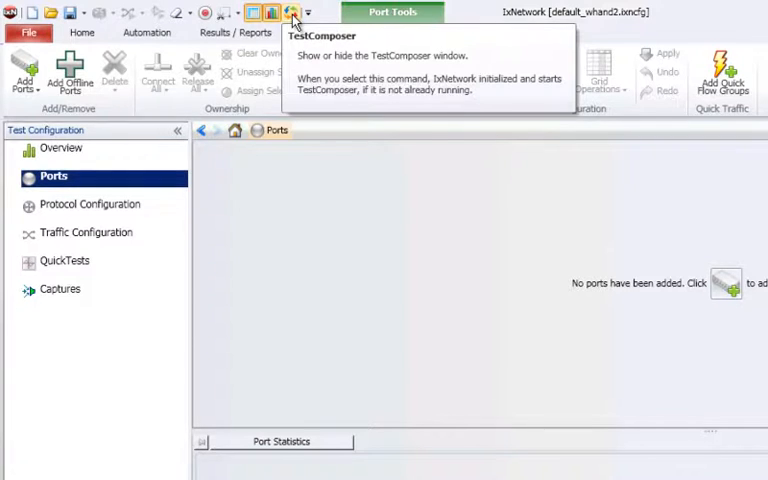
{"action": "left_click", "coordinate": [148, 32]}
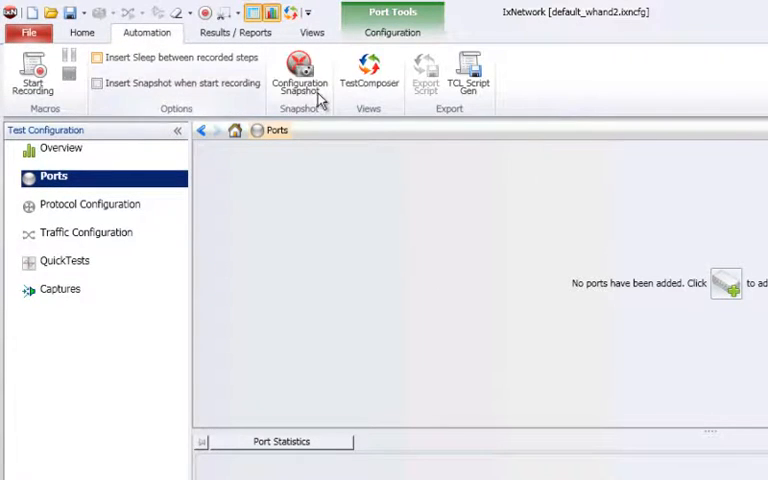
{"action": "left_click", "coordinate": [368, 70]}
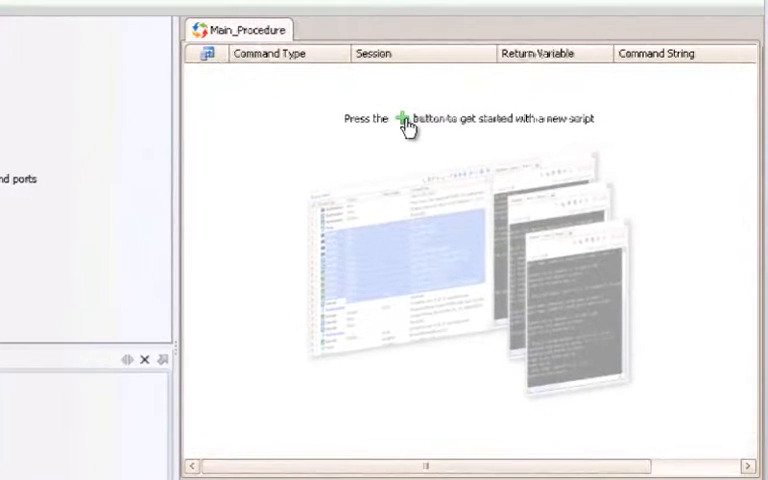
- Add a Trace step with the command string 'Hello World' as the script's first step
{"action": "left_click", "coordinate": [402, 118]}
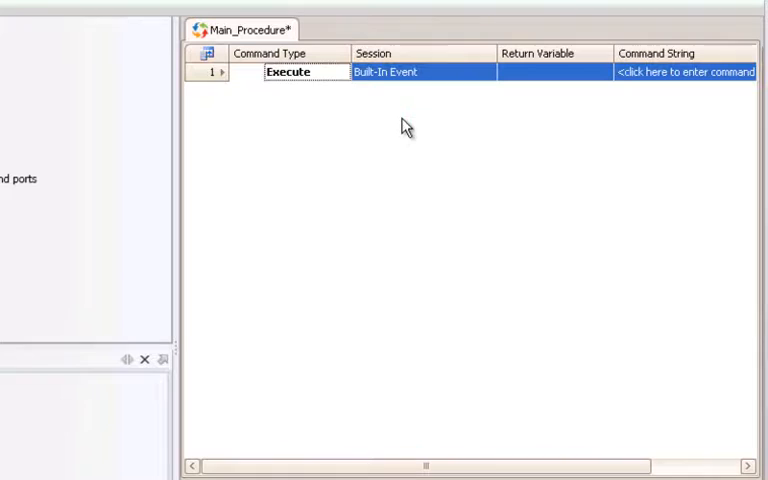
{"action": "left_click", "coordinate": [288, 72]}
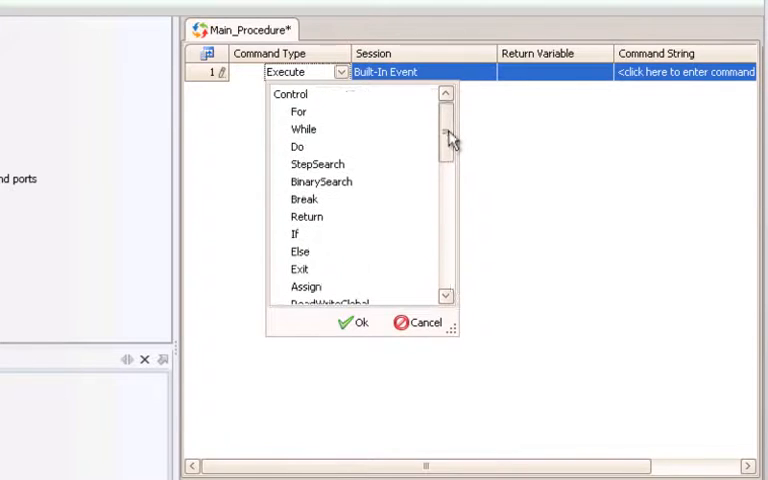
{"action": "scroll", "scroll_direction": "down", "scroll_amount": 3}
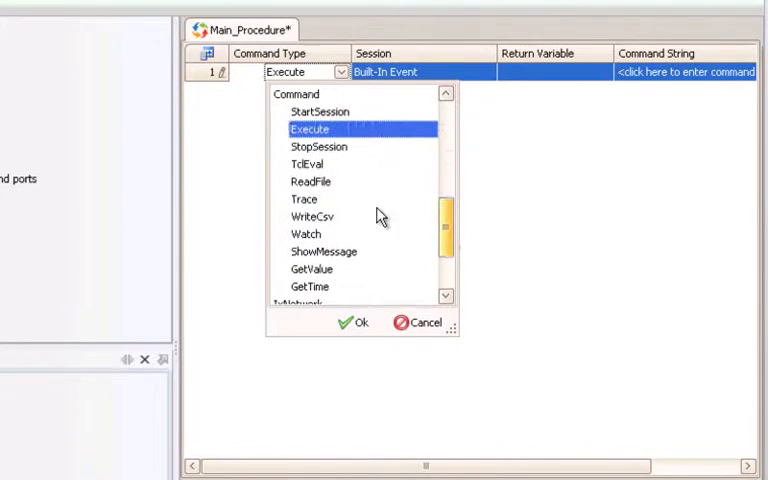
{"action": "left_click", "coordinate": [304, 200]}
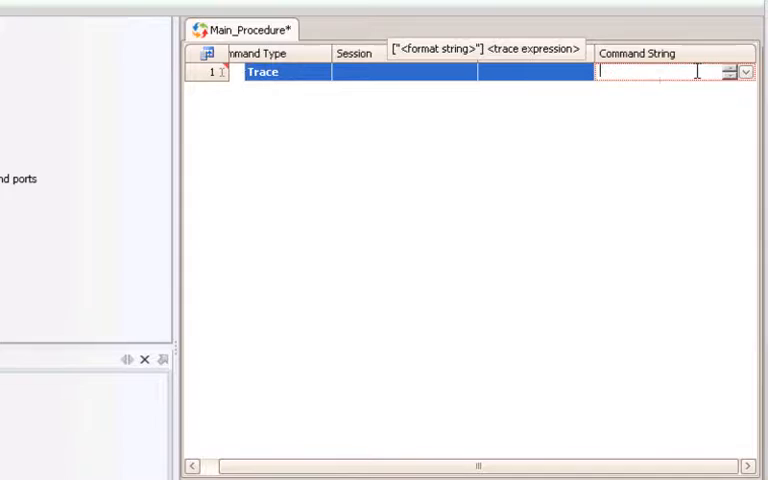
{"action": "type", "text": "H"}
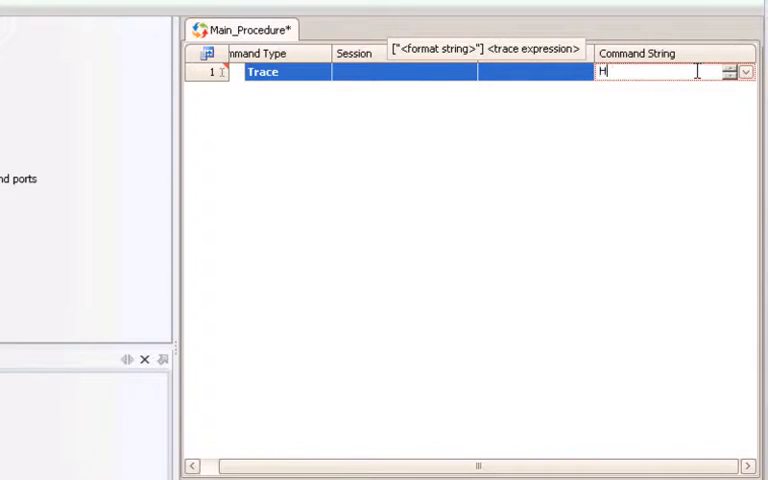
{"action": "type", "text": "ello World"}
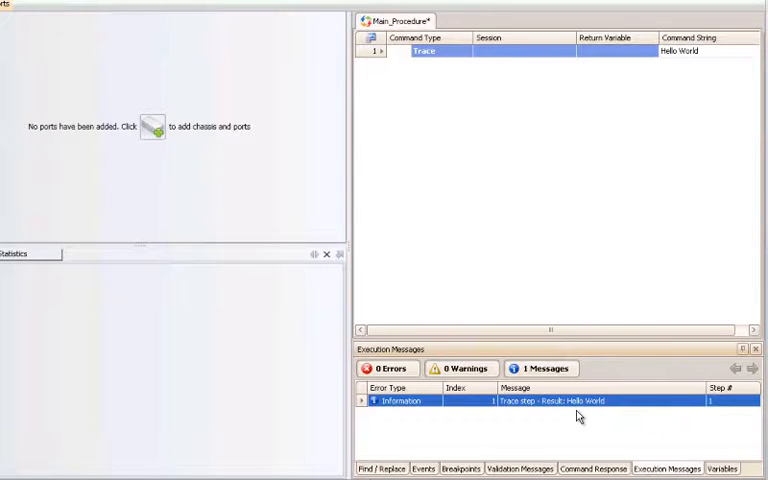
{"action": "mouse_move", "coordinate": [492, 156]}
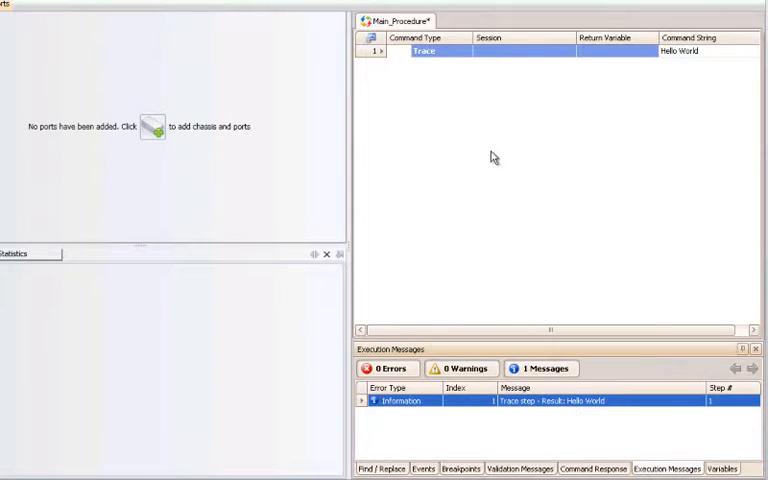
{"action": "mouse_move", "coordinate": [528, 88]}
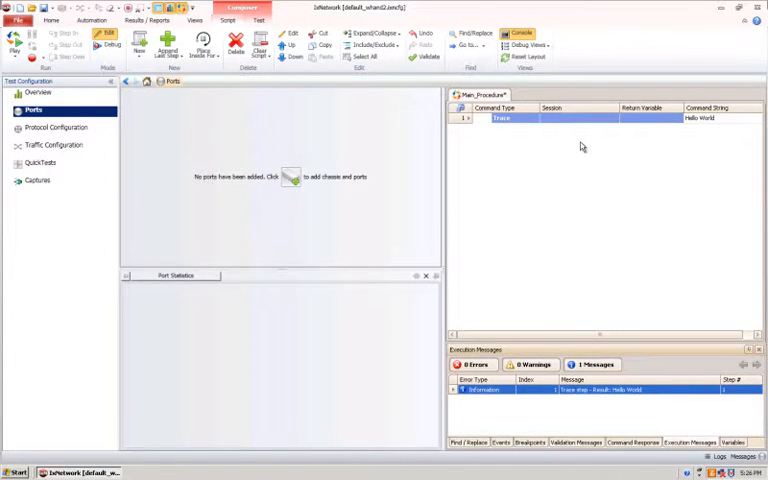
{"action": "mouse_move", "coordinate": [196, 108]}
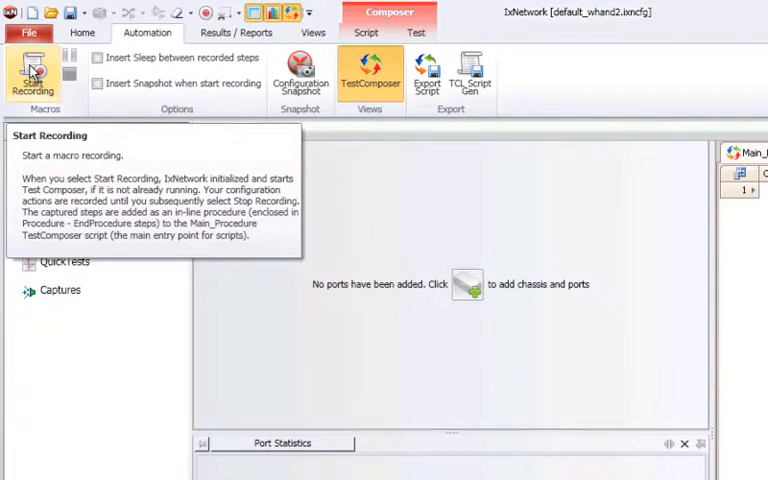
- Start macro recording and add Port 07 and Port 08 from Card 01 of the recent chassis
{"action": "left_click", "coordinate": [32, 76]}
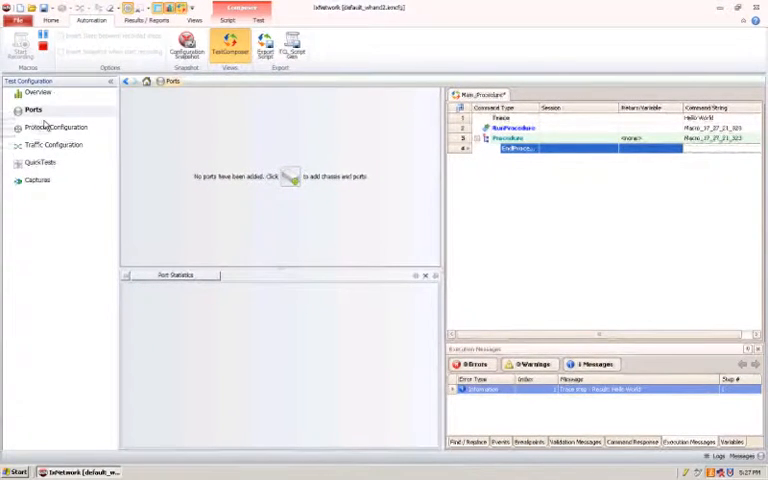
{"action": "mouse_move", "coordinate": [96, 114]}
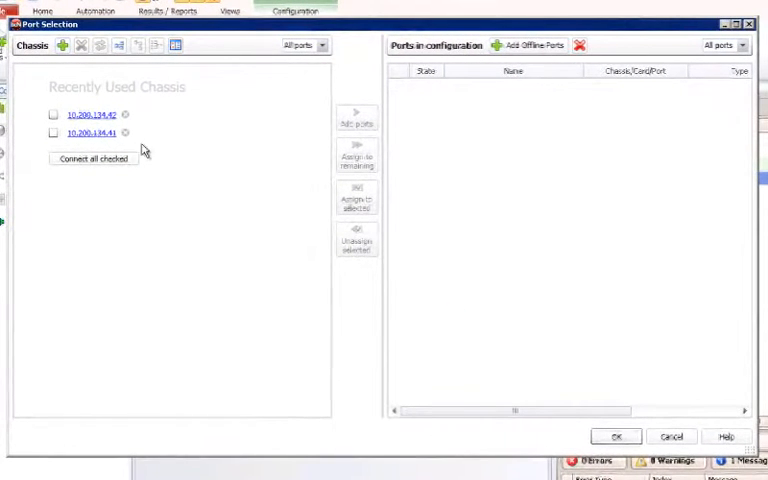
{"action": "left_click", "coordinate": [92, 114]}
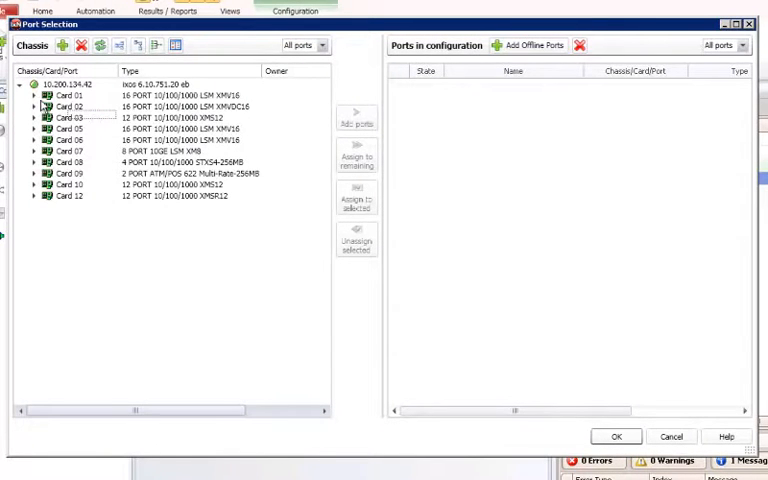
{"action": "left_click", "coordinate": [34, 96]}
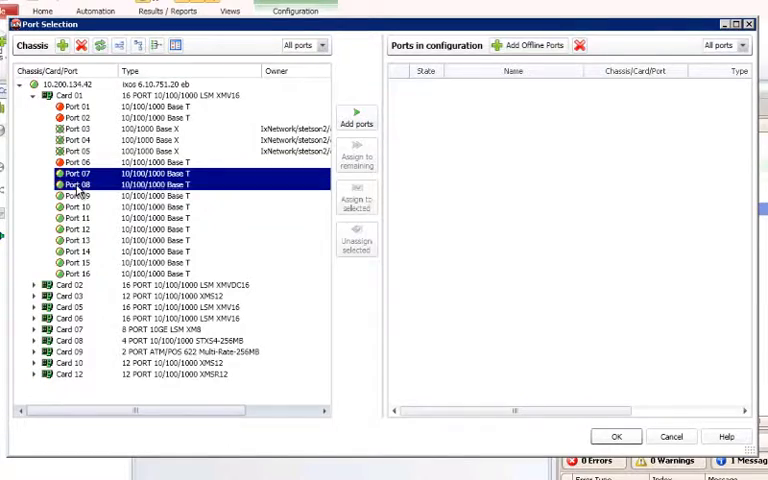
{"action": "left_click", "coordinate": [356, 122]}
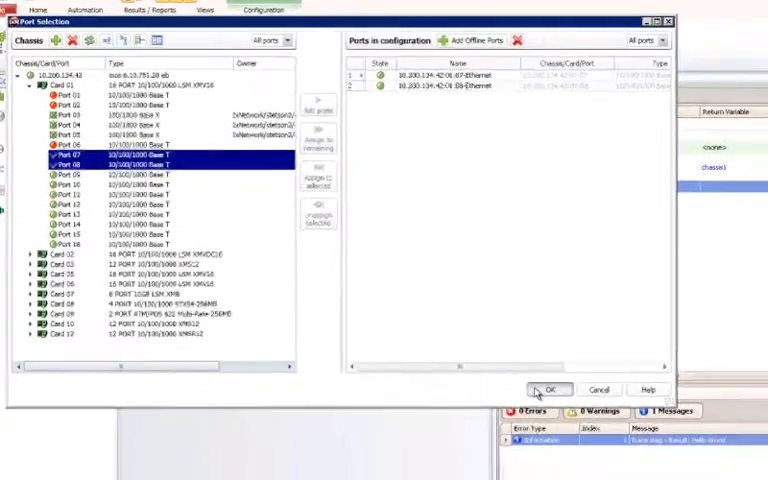
{"action": "left_click", "coordinate": [546, 388]}
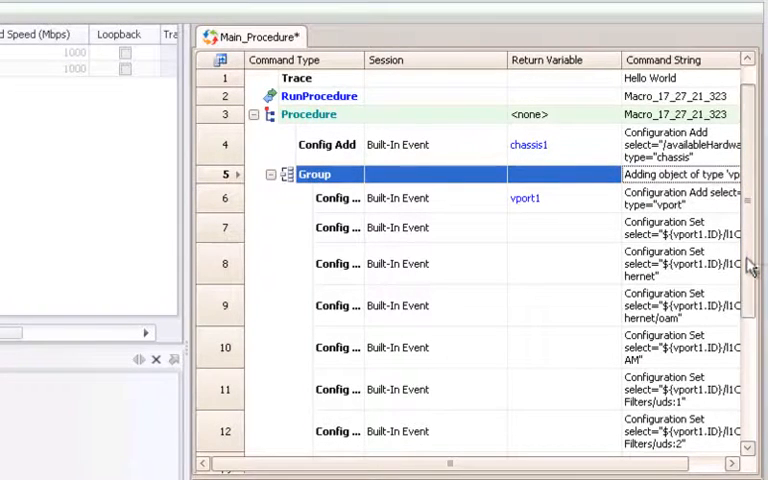
- Scroll the ports grid to reach the added ports for renaming to PortA and PortB
{"action": "scroll", "scroll_direction": "down", "scroll_amount": 3}
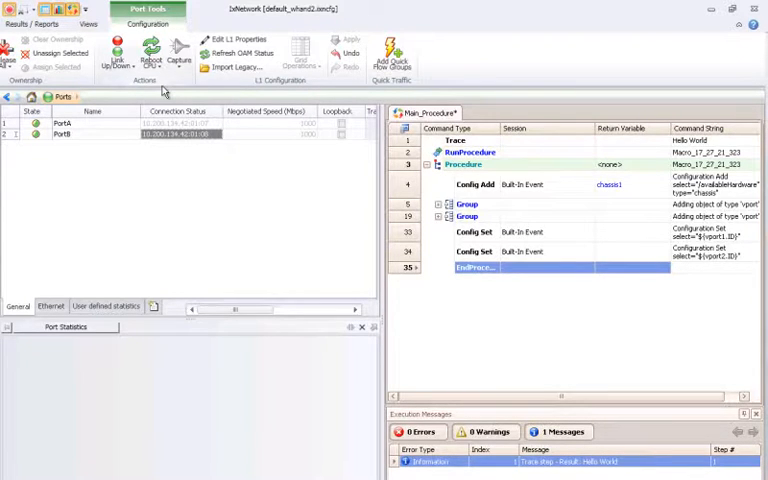
- Show the Composer contextual tools and its Script step options in the ribbon
{"action": "left_click", "coordinate": [144, 8]}
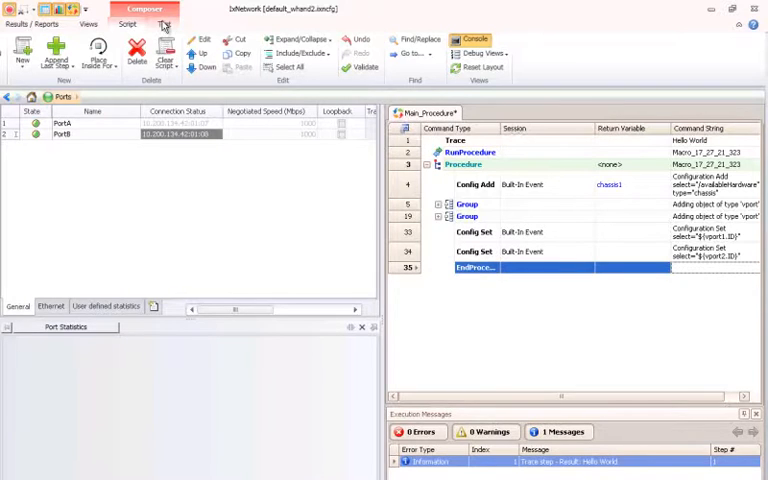
{"action": "left_click", "coordinate": [164, 24]}
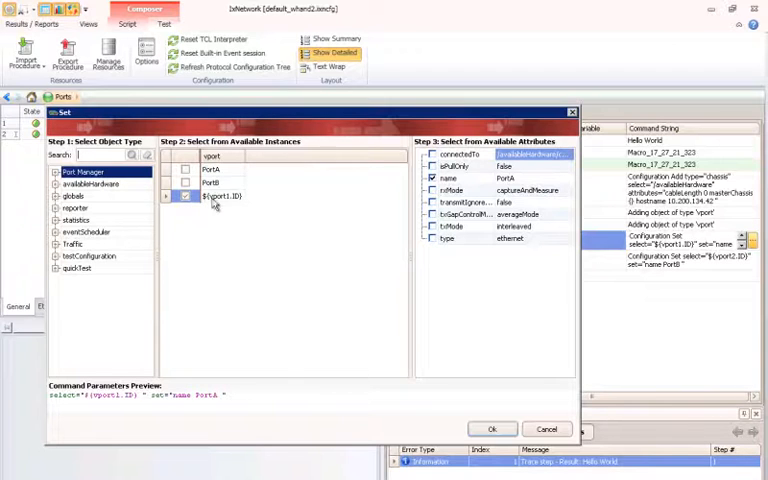
{"action": "mouse_move", "coordinate": [464, 184]}
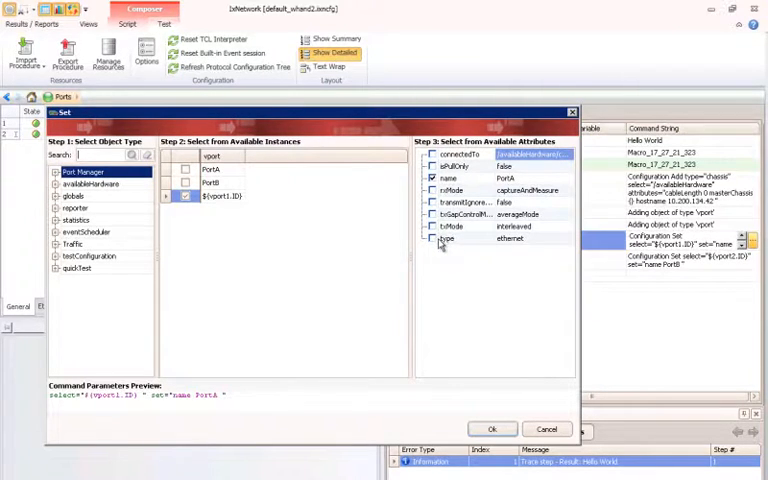
- Choose the vport name and type attributes and confirm the Config Set step
{"action": "left_click", "coordinate": [432, 238]}
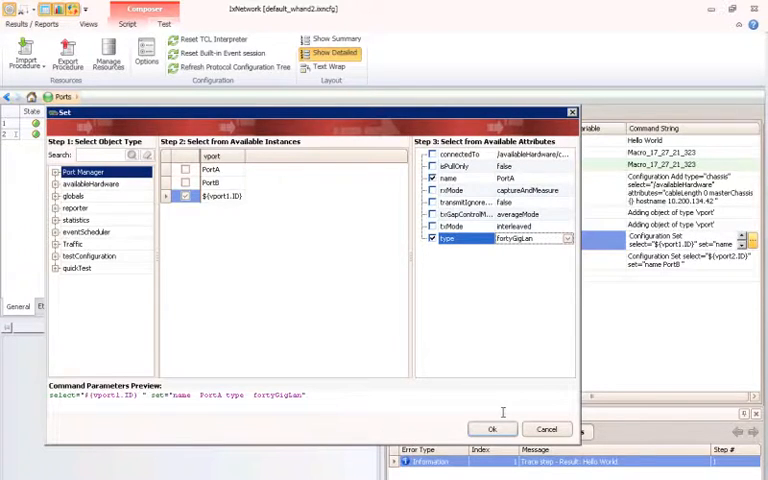
{"action": "left_click", "coordinate": [492, 428]}
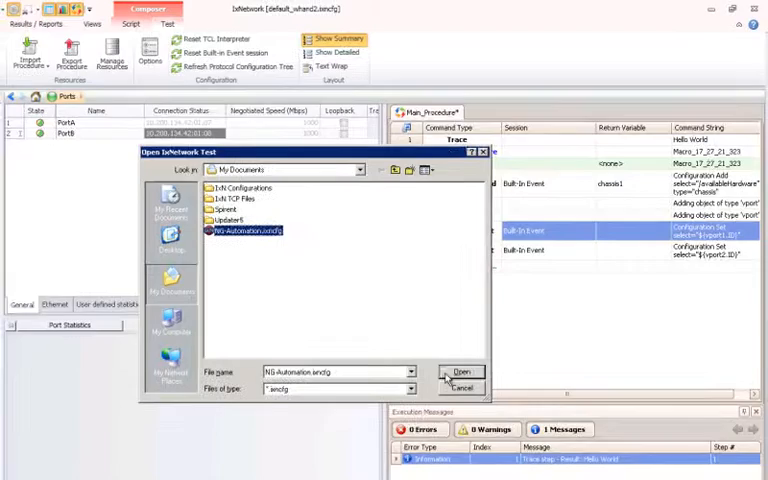
- Load the NG-Automation.ixncfg configuration file
{"action": "left_click", "coordinate": [460, 372]}
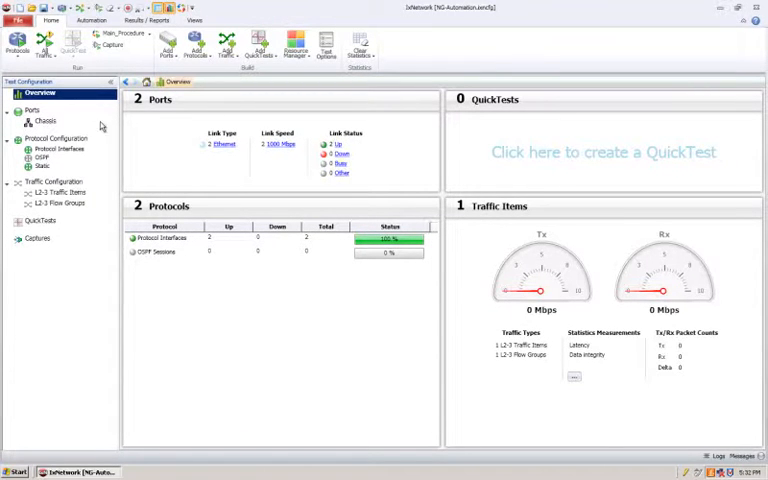
- Show PortA and PortB on the loaded configuration's ports page
{"action": "left_click", "coordinate": [32, 110]}
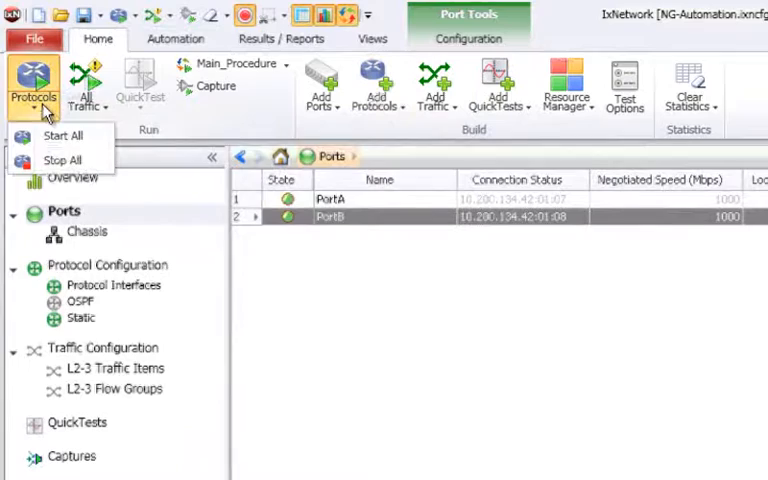
- Start all protocols so the action is recorded in Main_Procedure
{"action": "left_click", "coordinate": [32, 84]}
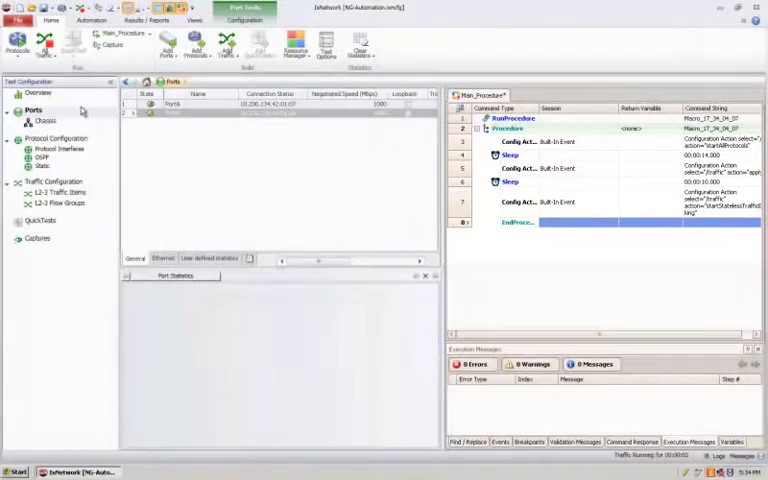
- Start the L2-3 traffic and move the flow group's Line rate slider to record a rate change
{"action": "left_click", "coordinate": [60, 204]}
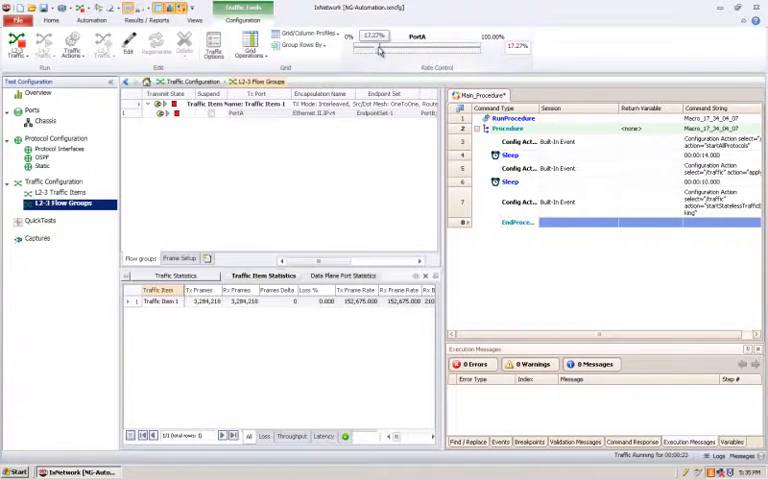
{"action": "left_click_drag", "start_coordinate": [378, 48], "coordinate": [388, 48]}
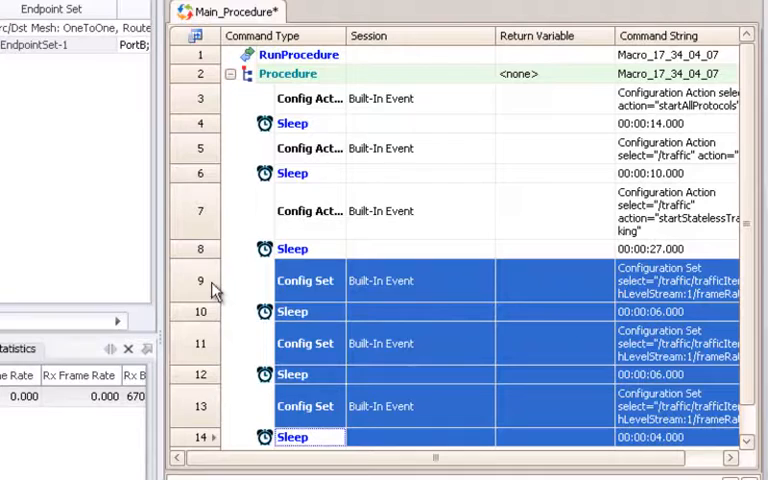
- Place the selected Config Set and Sleep steps inside a For loop from 1 to 10
{"action": "right_click", "coordinate": [304, 280]}
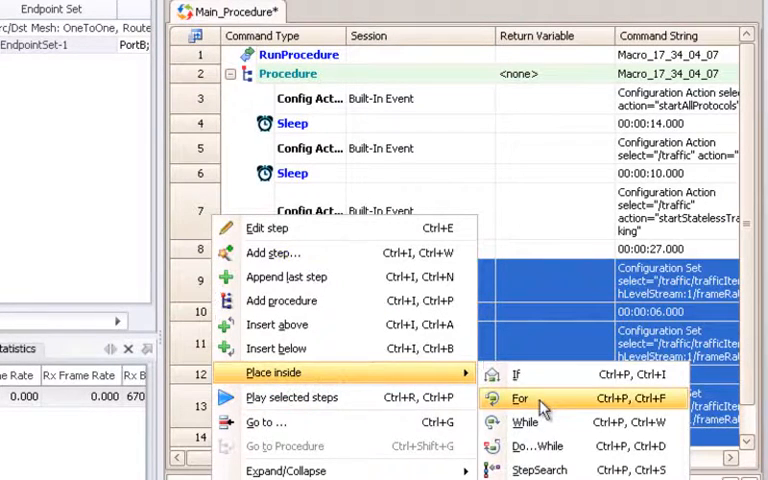
{"action": "left_click", "coordinate": [520, 398]}
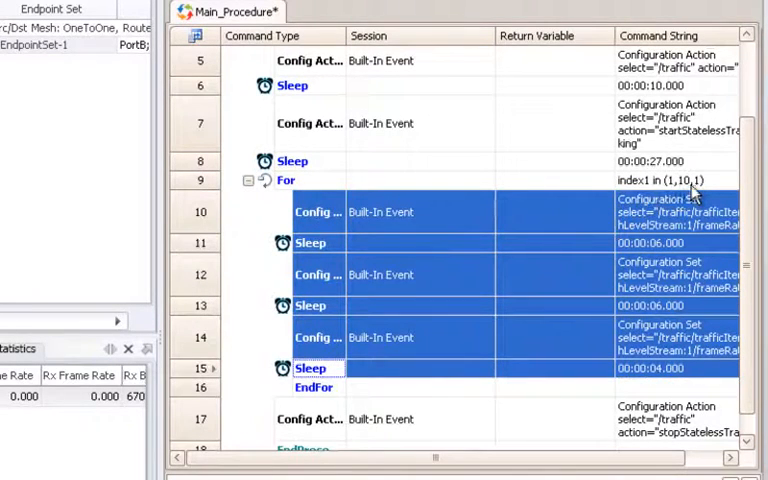
{"action": "scroll", "scroll_direction": "up", "scroll_amount": 3}
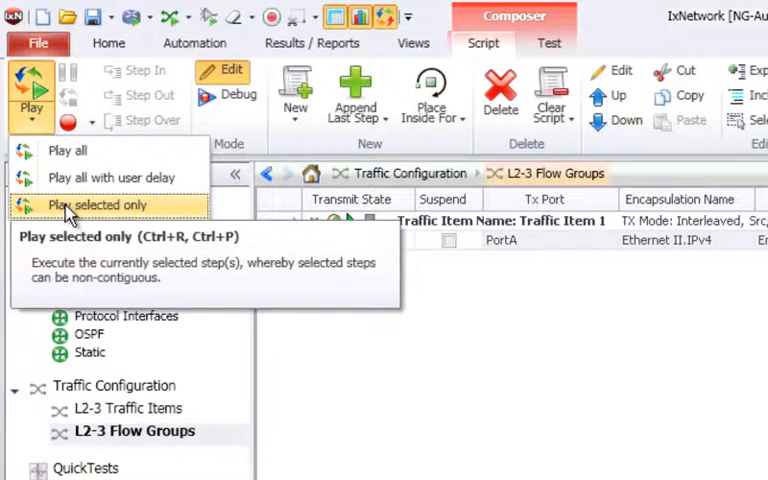
{"action": "mouse_move", "coordinate": [68, 150]}
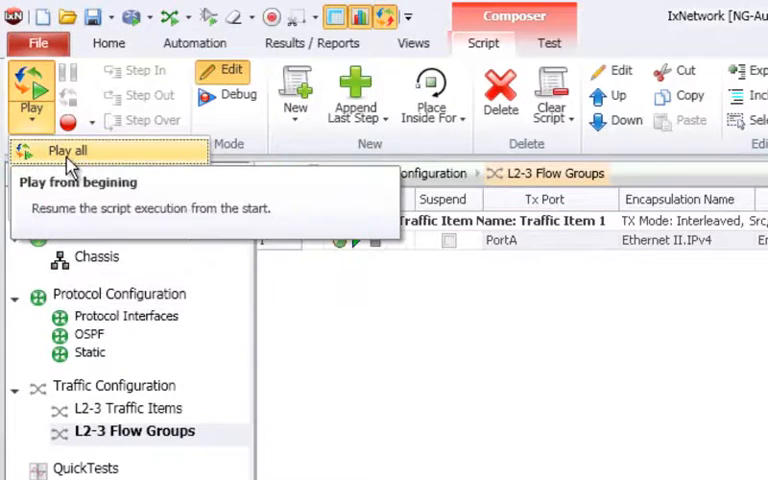
- Play all, then pick Main_Procedure from the recorded procedures list to run
{"action": "left_click", "coordinate": [108, 44]}
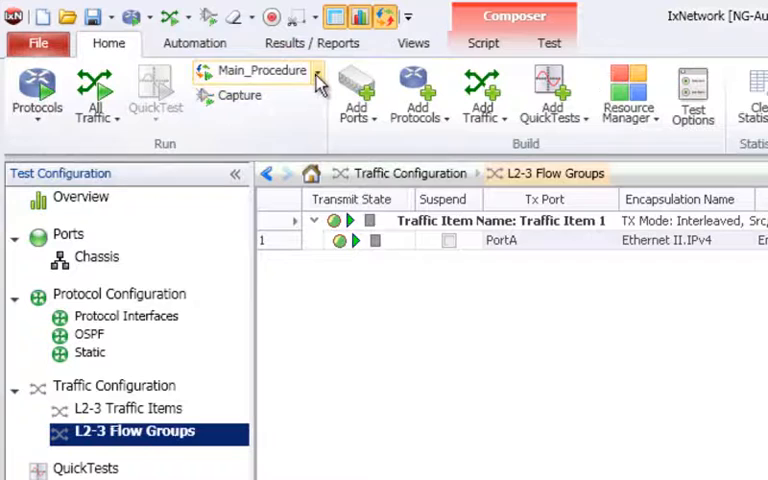
{"action": "left_click", "coordinate": [312, 70]}
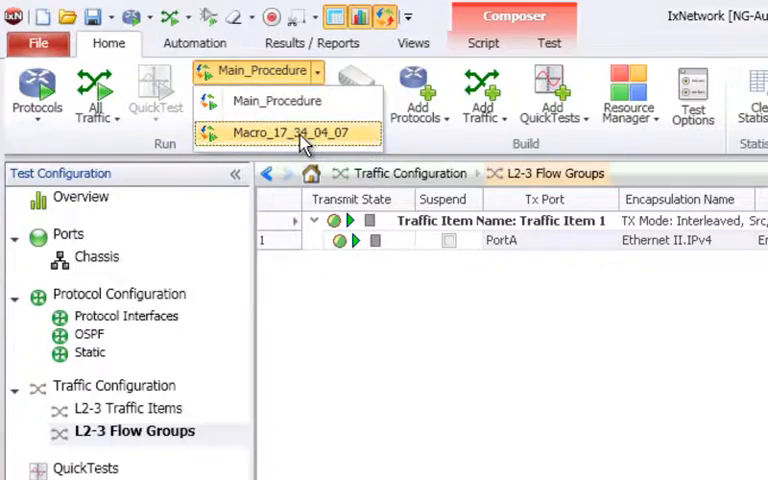
{"action": "left_click", "coordinate": [290, 132]}
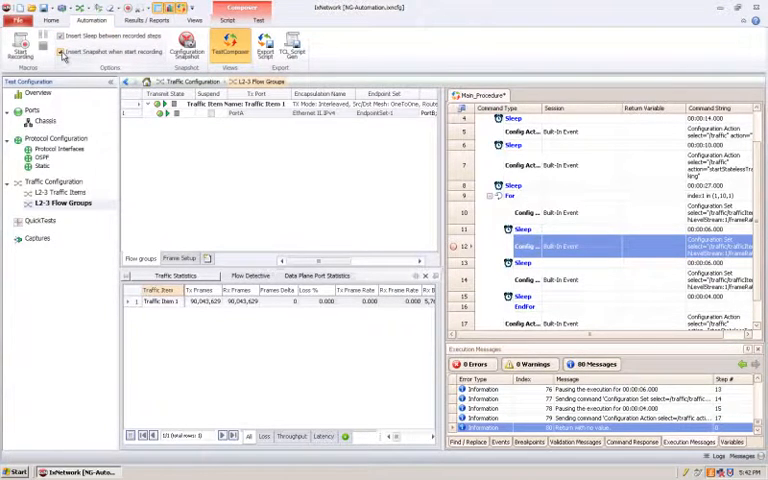
{"action": "mouse_move", "coordinate": [66, 52]}
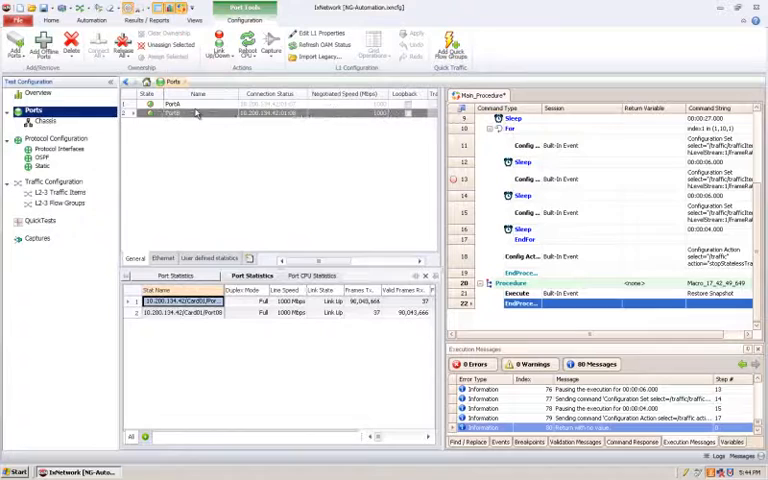
- Insert a Configuration Snapshot step into Main_Procedure from the Automation ribbon
{"action": "double_click", "coordinate": [172, 114]}
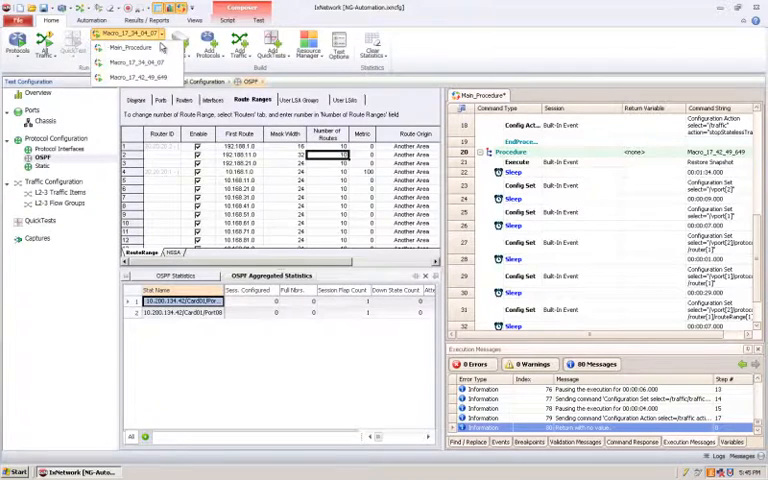
- Choose the recorded macro procedure and bring up the OSPF route ranges view
{"action": "left_click", "coordinate": [140, 76]}
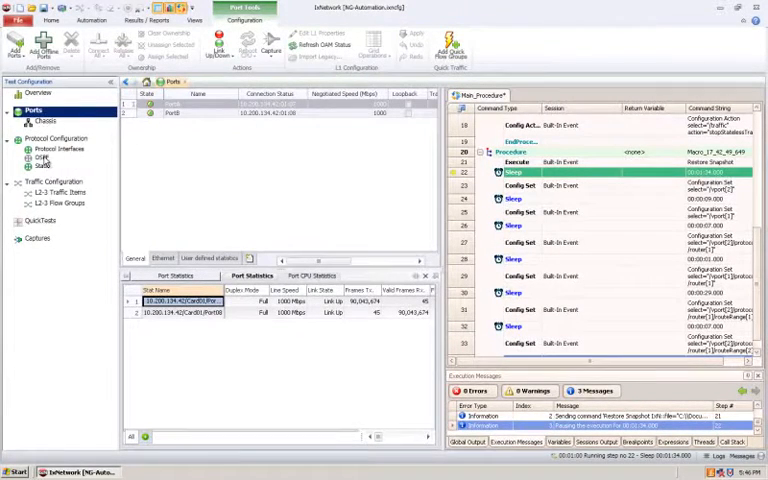
{"action": "left_click", "coordinate": [40, 156]}
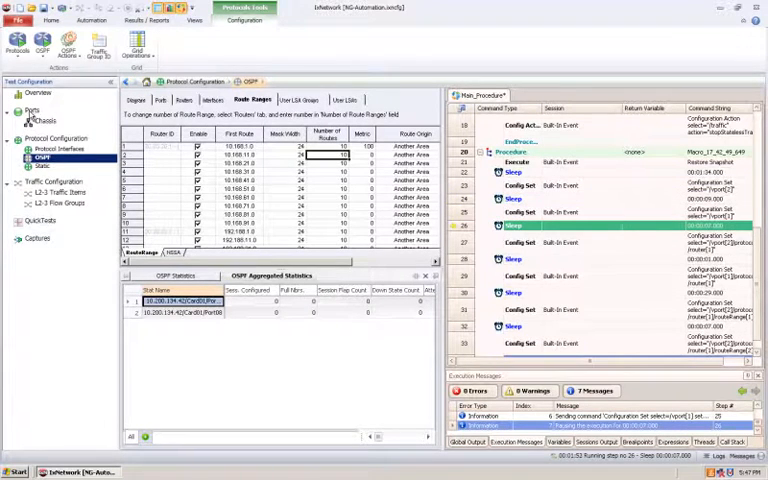
{"action": "left_click", "coordinate": [32, 110]}
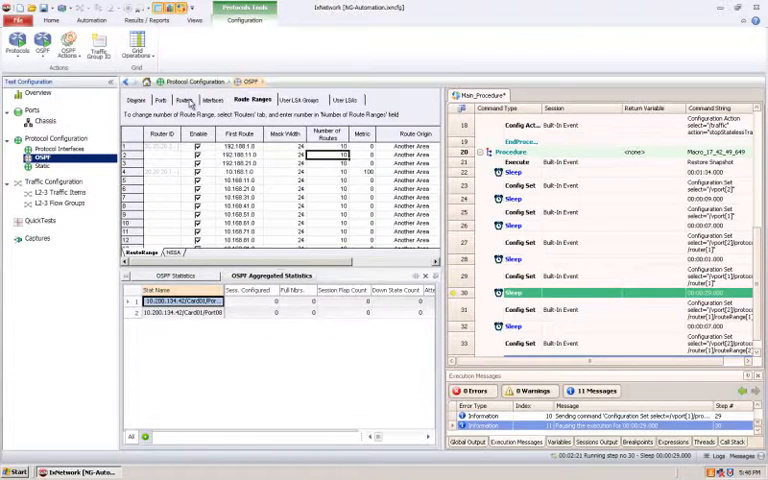
- Play back the macro against the loaded configuration, logging its Sleep steps in execution messages
{"action": "left_click", "coordinate": [184, 100]}
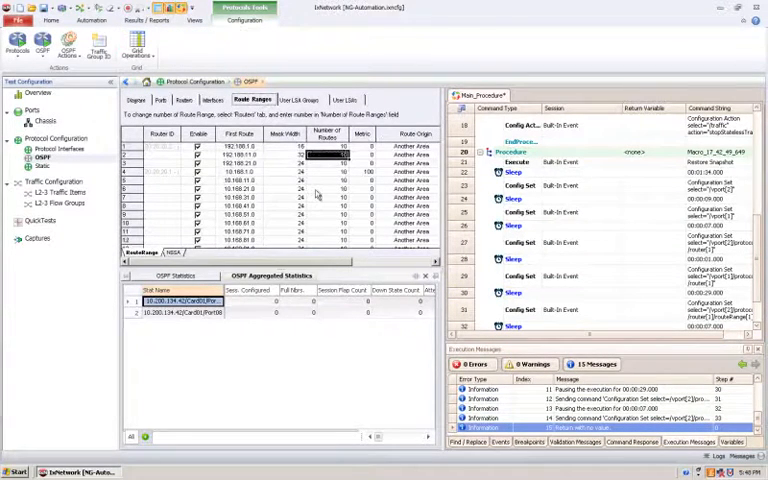
{"action": "left_click", "coordinate": [244, 8]}
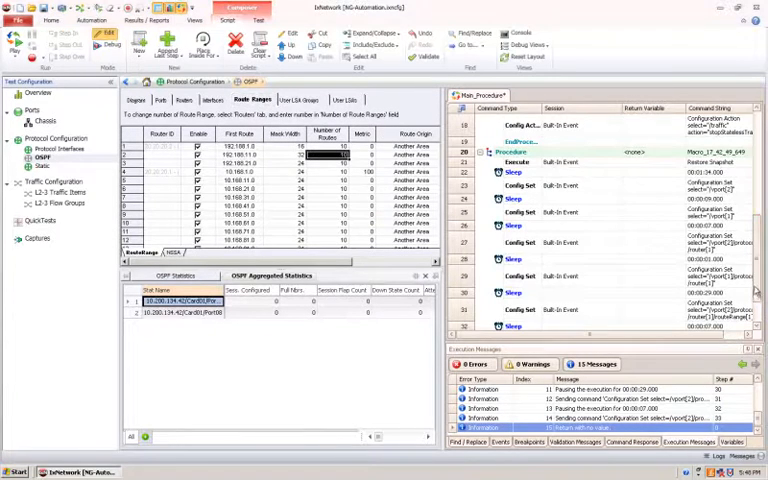
{"action": "scroll", "scroll_direction": "down", "scroll_amount": 3}
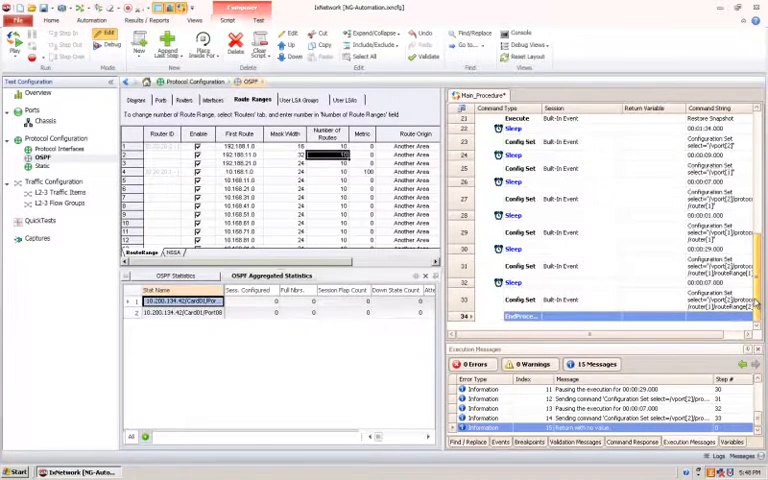